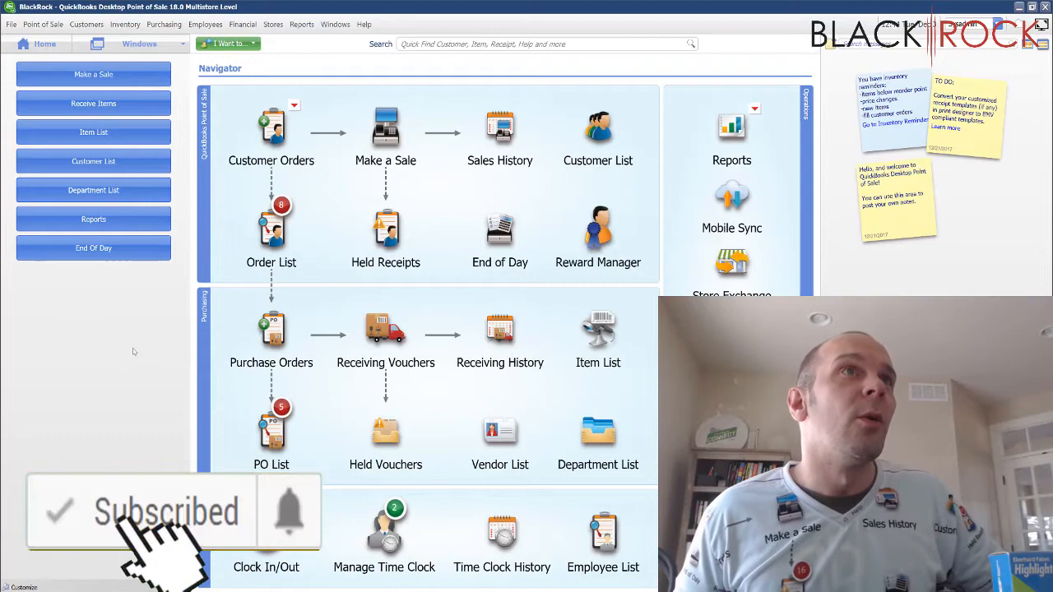
Step: Open a new purchase order from the Navigator's Purchase Orders
left_click(271, 333)
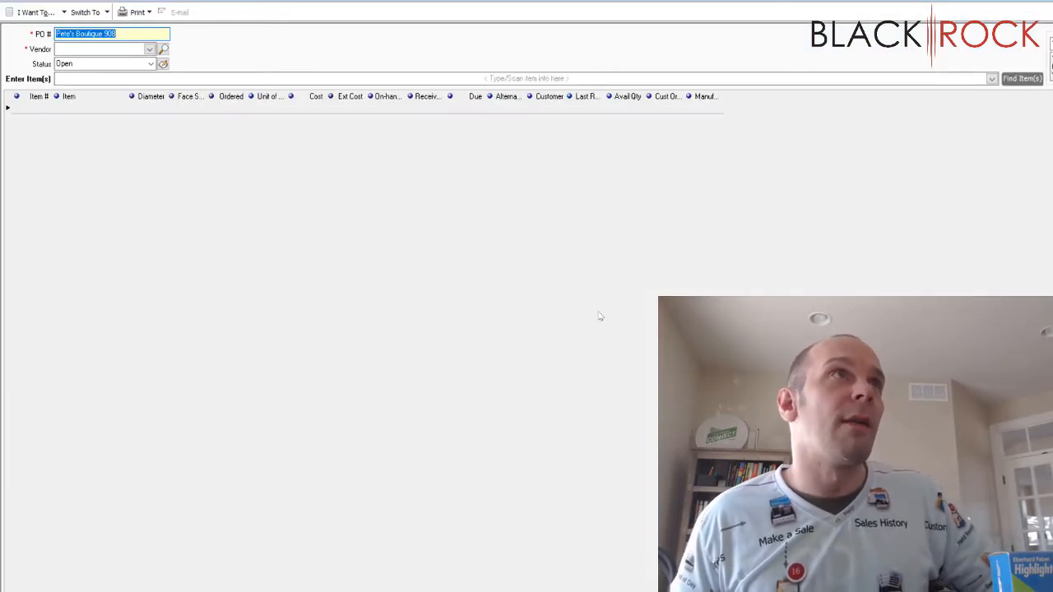
Step: Choose Knives Unlimited as the purchase order's vendor
left_click(149, 49)
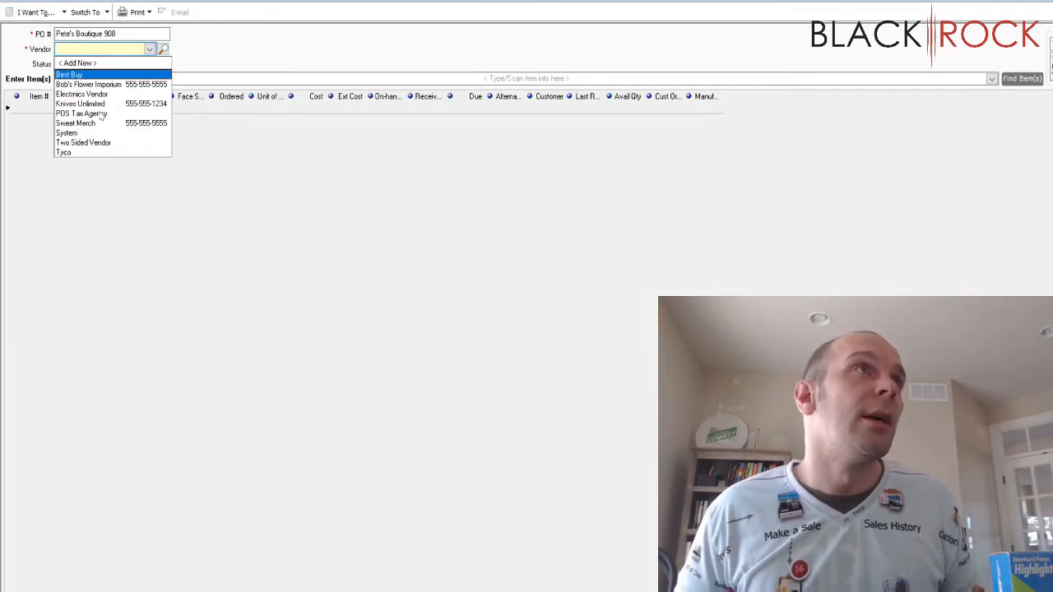
left_click(80, 104)
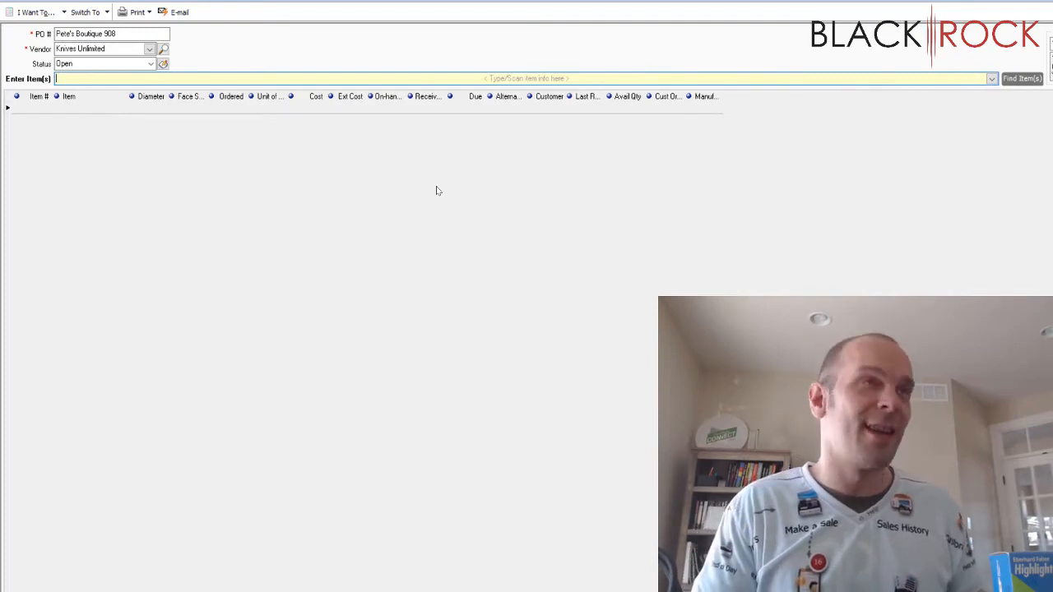
Step: Search 'oran' and add Orange Highlighter as a line item
type("oran")
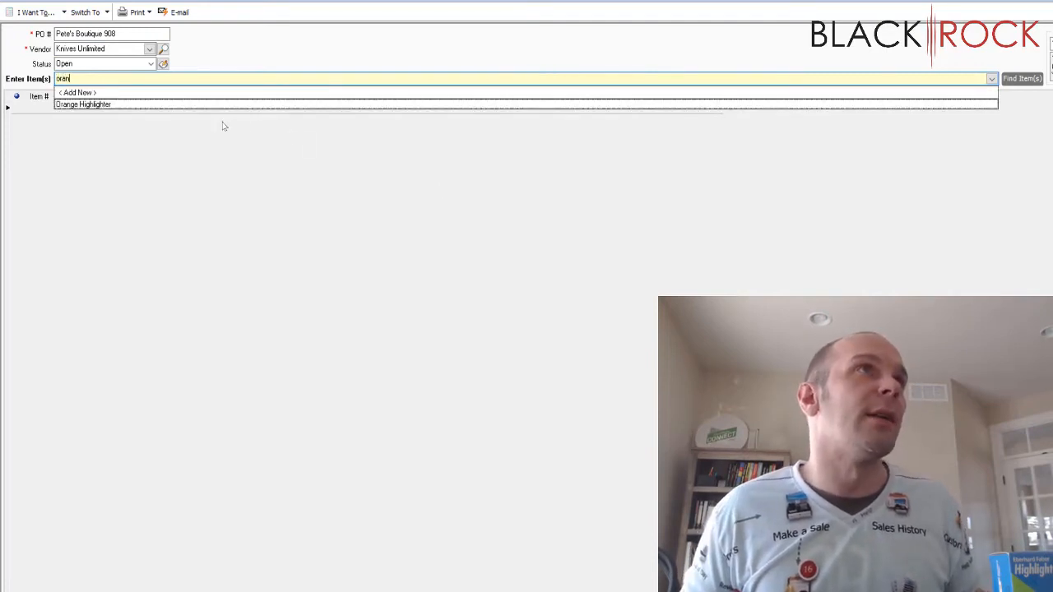
left_click(83, 104)
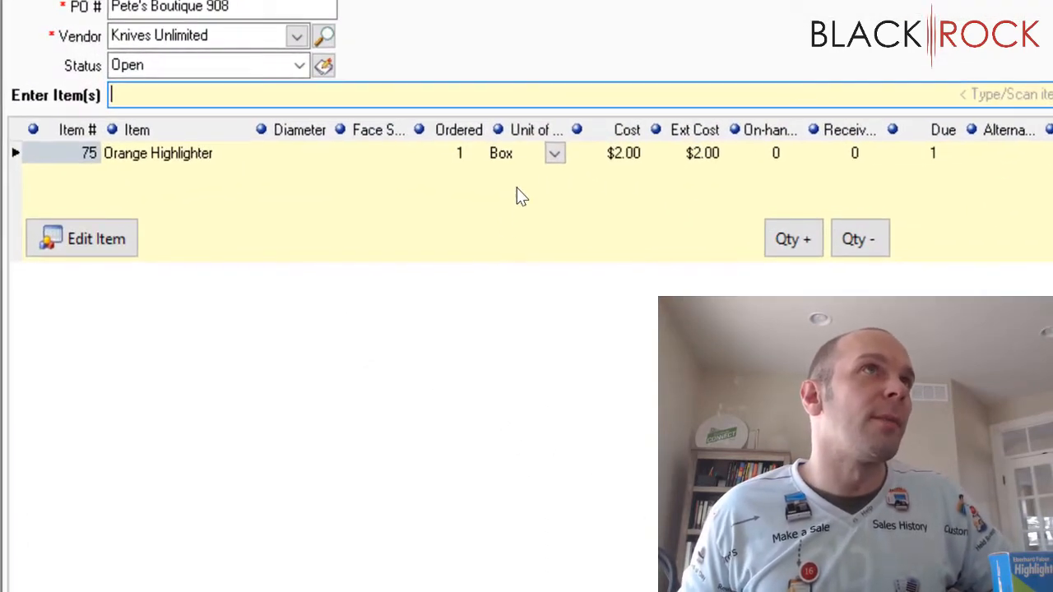
mouse_move(502, 161)
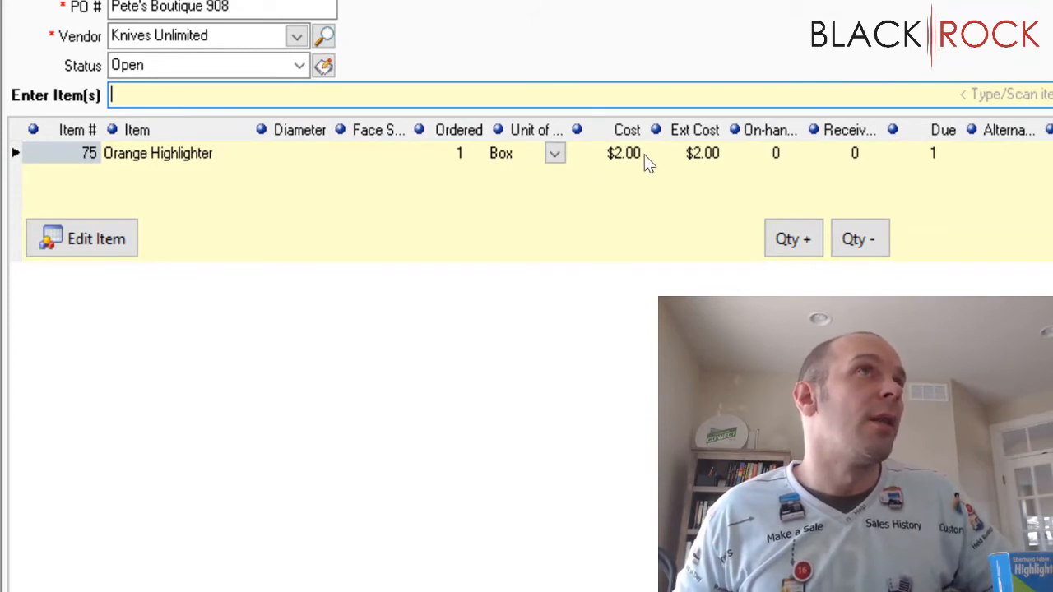
Step: Raise the Orange Highlighter quantity to 5, keeping Box as the unit ($10.00 total)
left_click(793, 238)
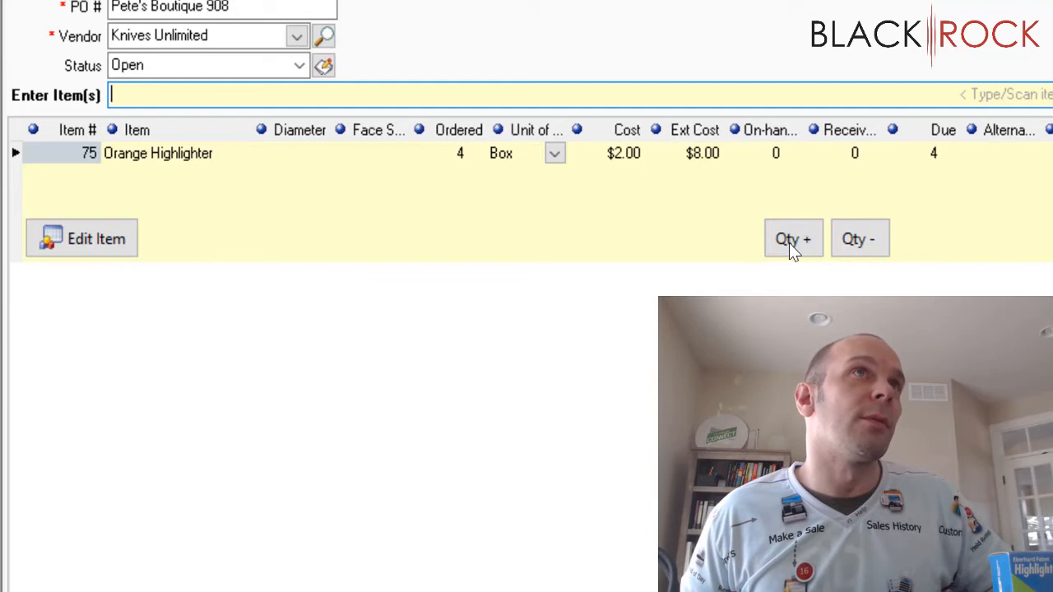
left_click(793, 238)
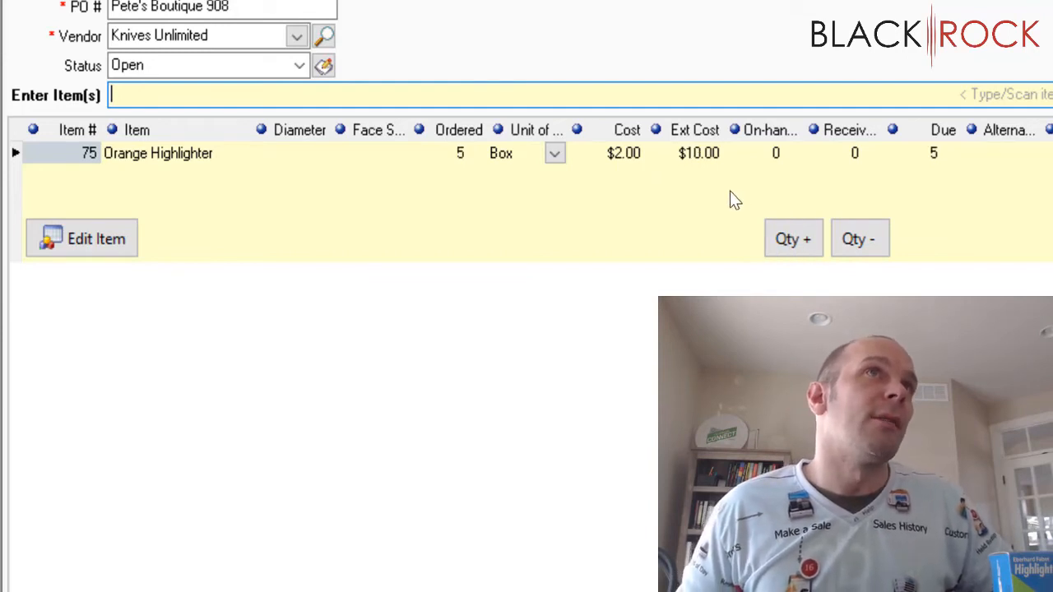
mouse_move(979, 180)
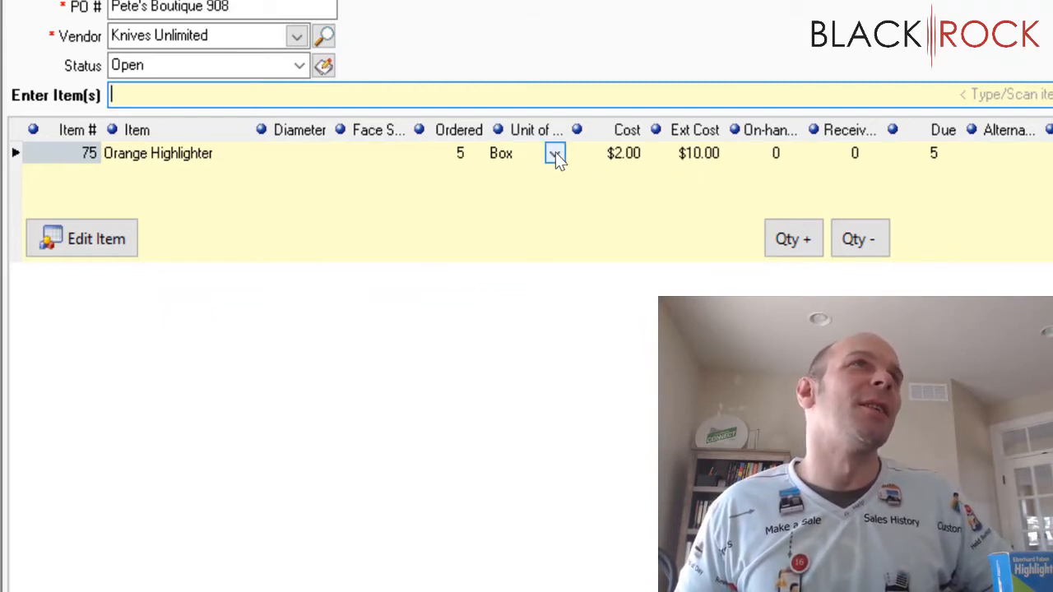
left_click(556, 153)
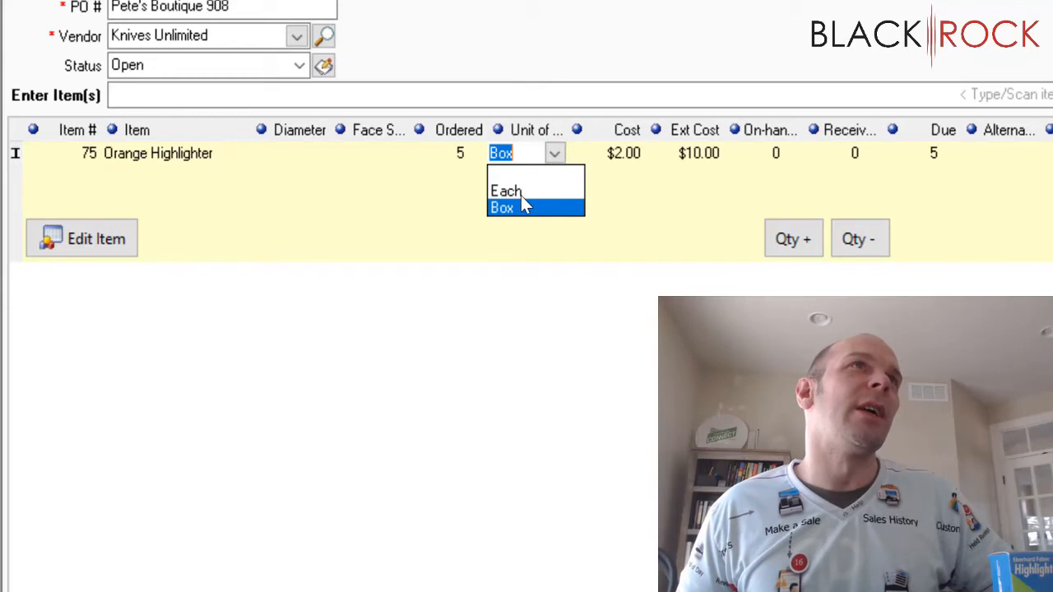
left_click(501, 207)
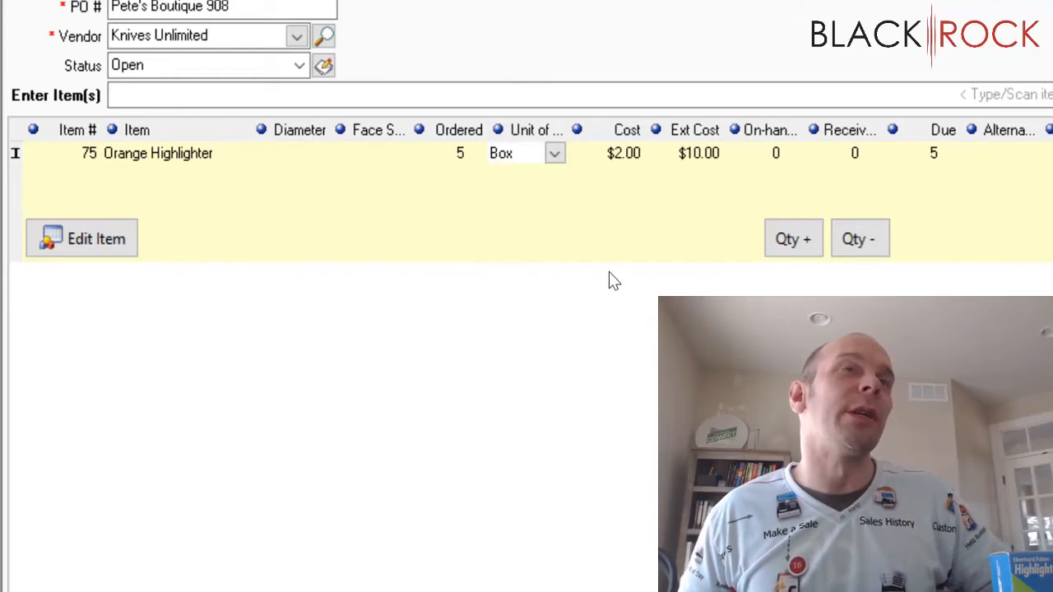